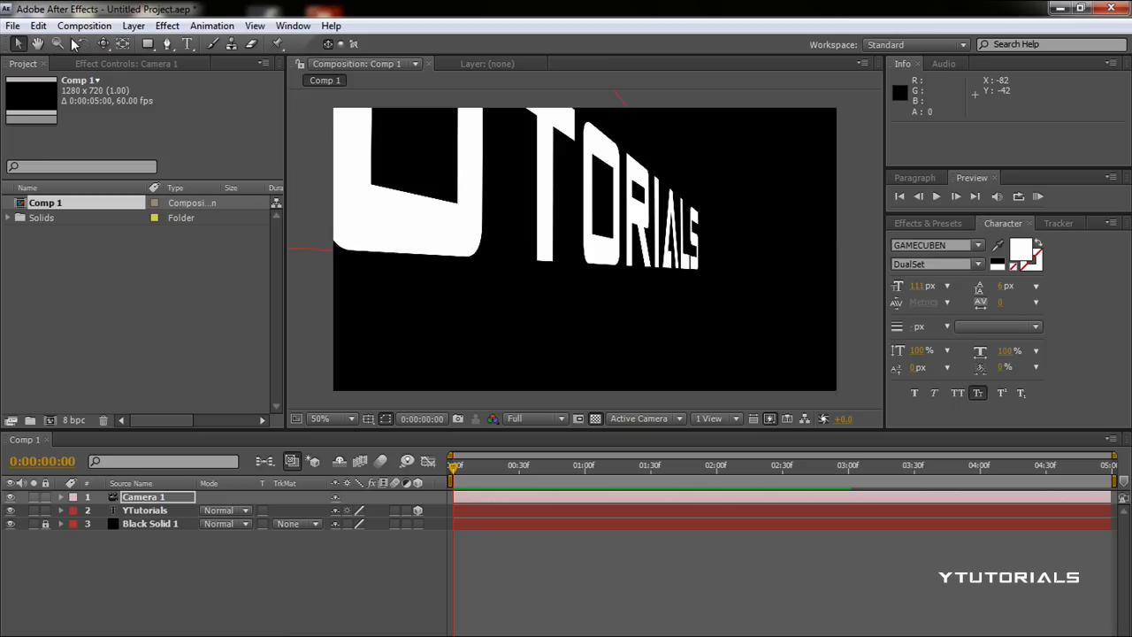
mouse_move(433, 220)
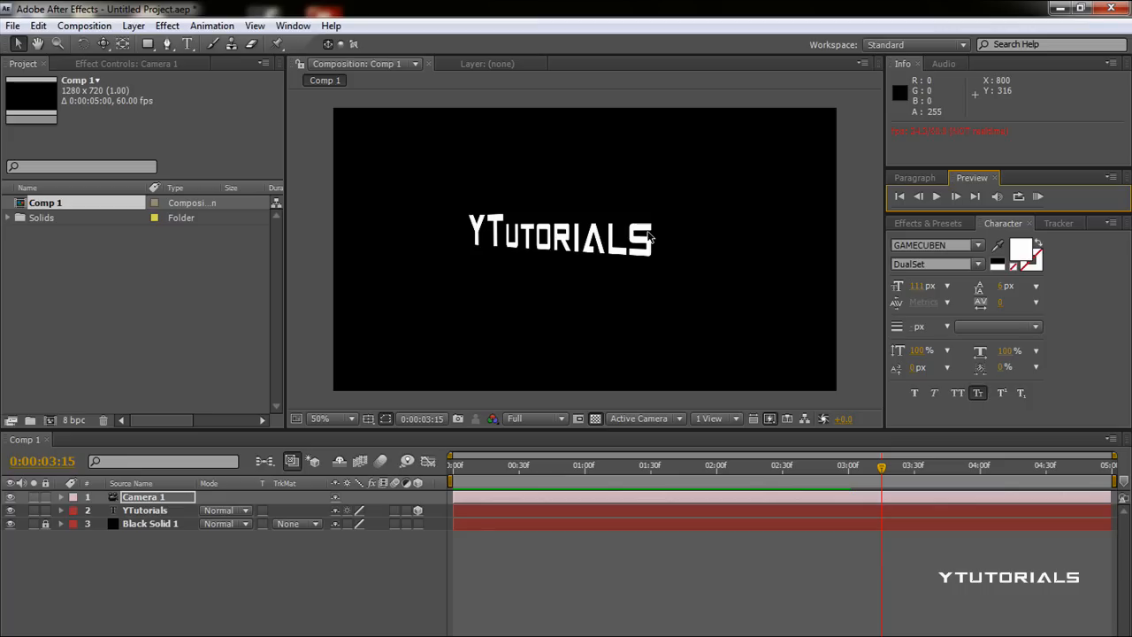
mouse_move(85, 21)
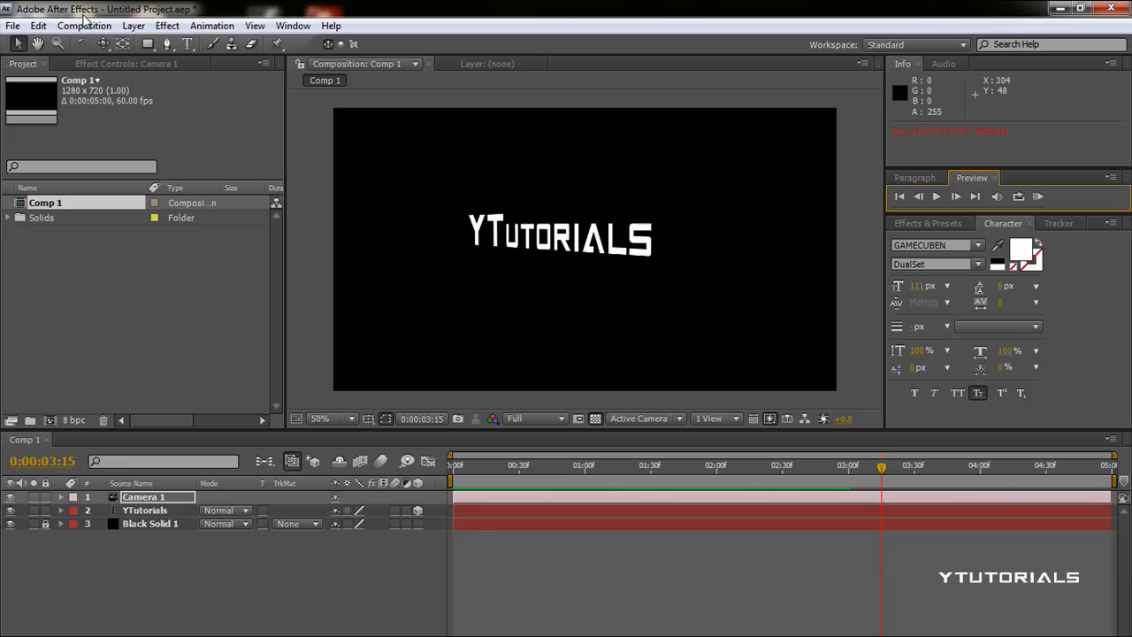
mouse_move(399, 175)
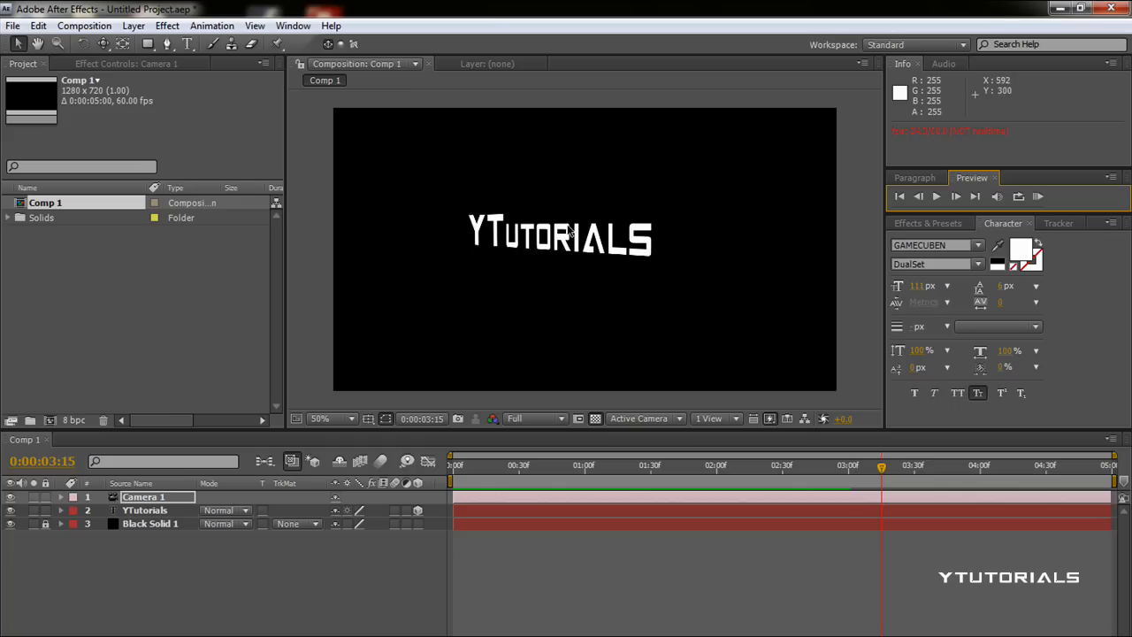
mouse_move(579, 238)
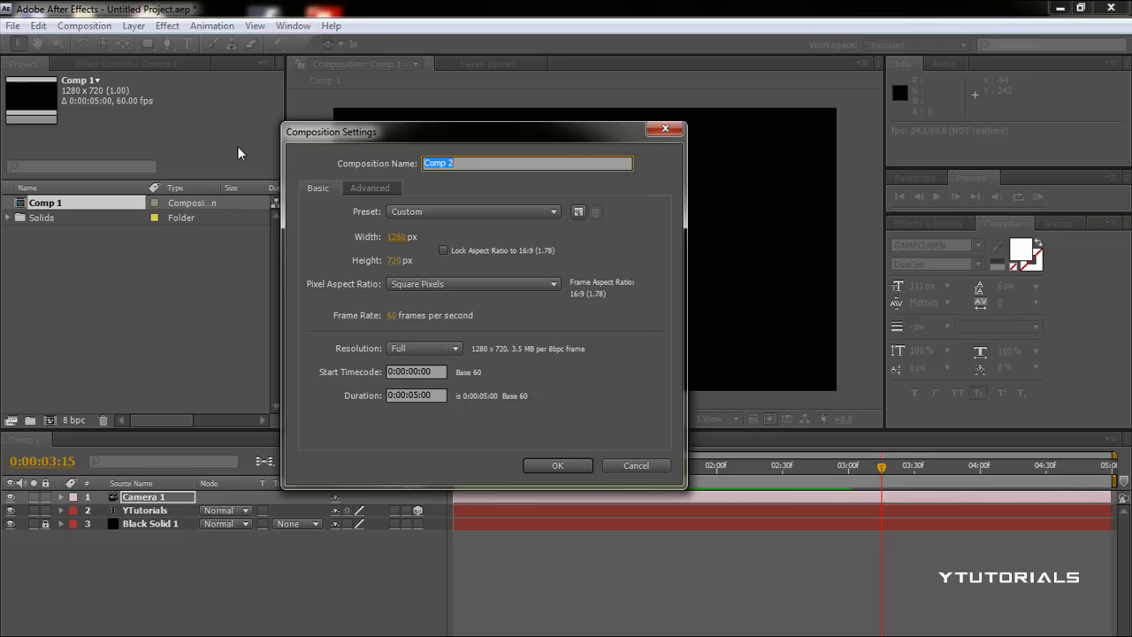
mouse_move(493, 431)
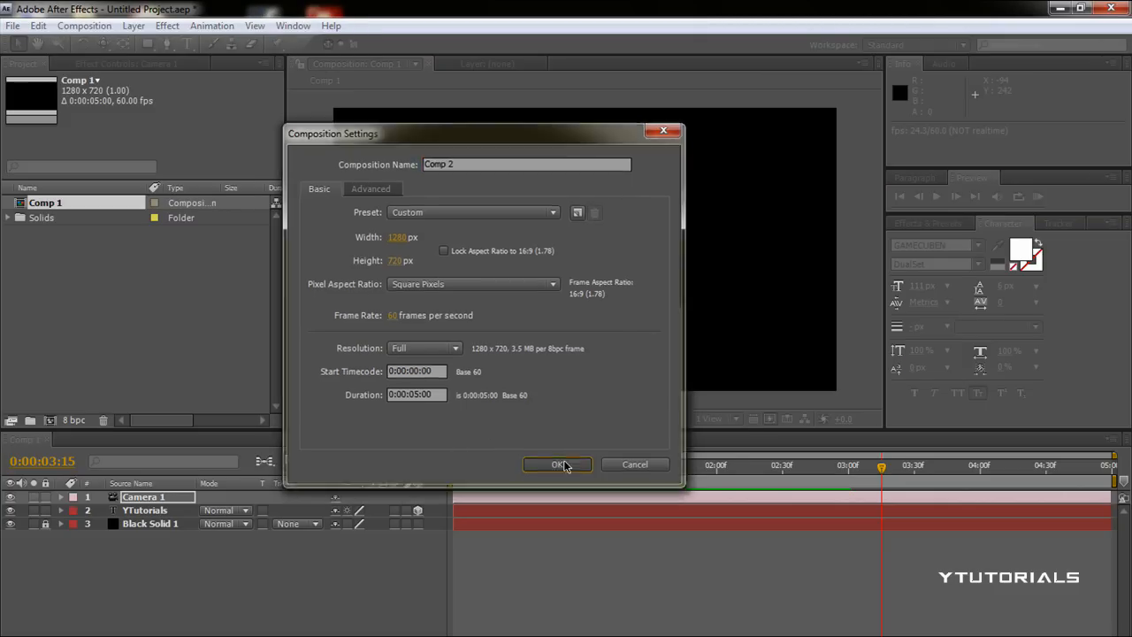
Create the empty 1280x720 composition Comp 2 with the default settings
left_click(557, 463)
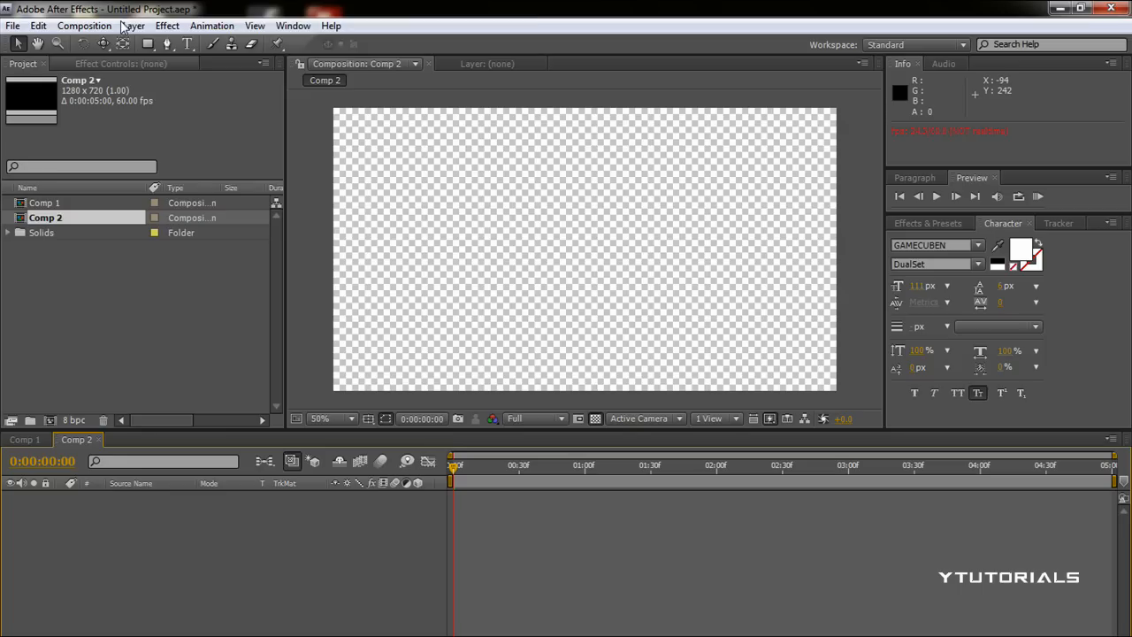
Add a comp-size black solid layer, Black Solid 2, via Layer > New > Solid
left_click(132, 25)
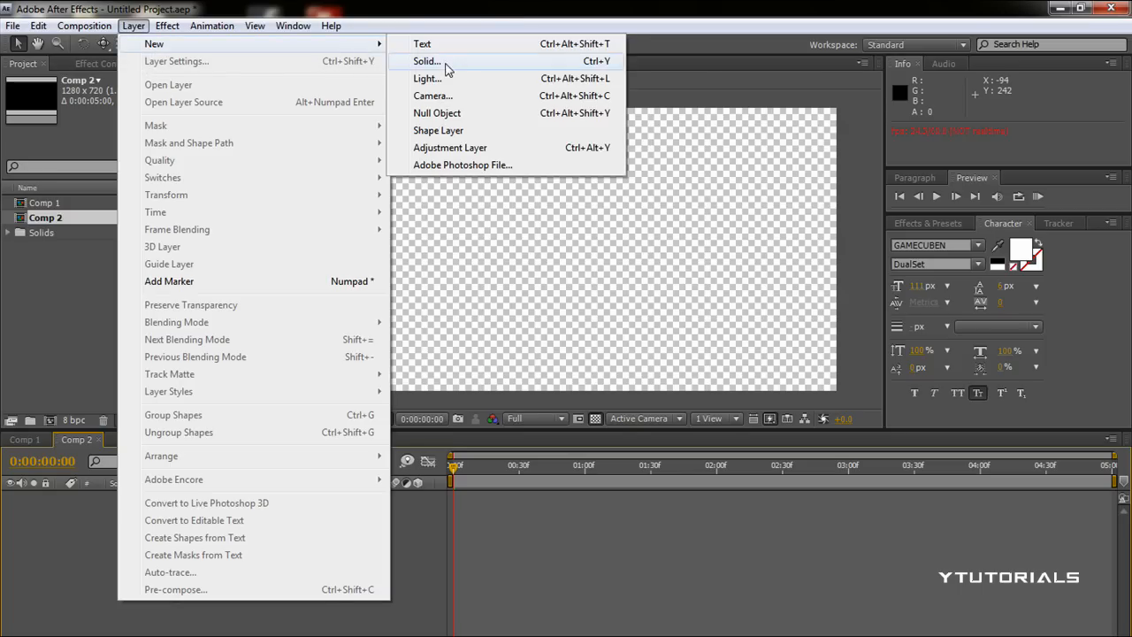
left_click(428, 61)
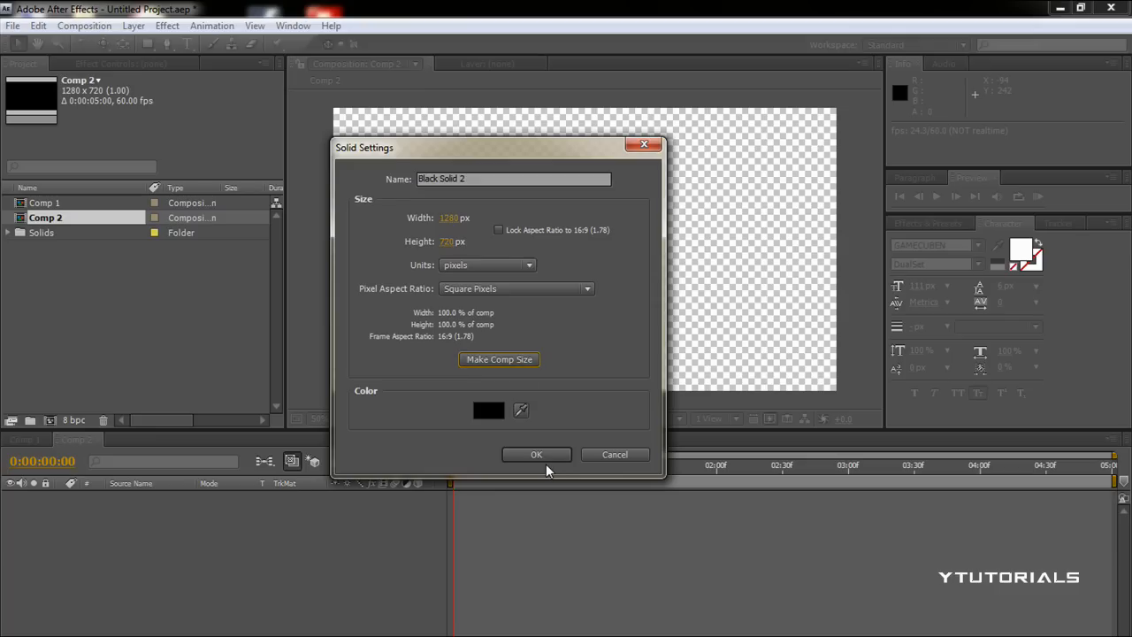
left_click(536, 453)
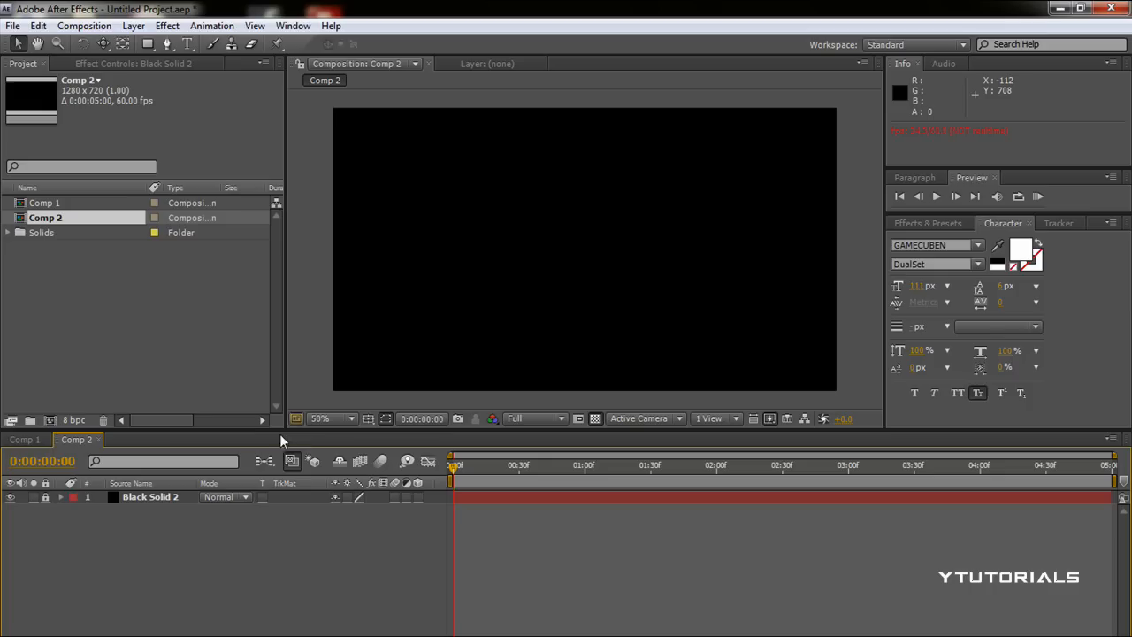
mouse_move(327, 364)
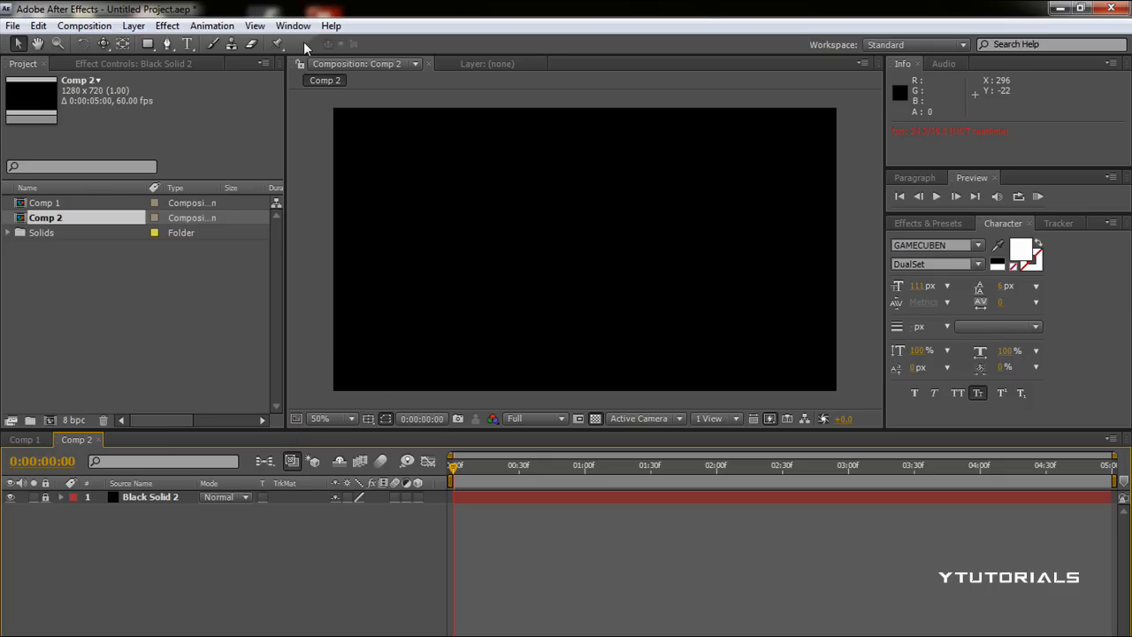
mouse_move(150, 67)
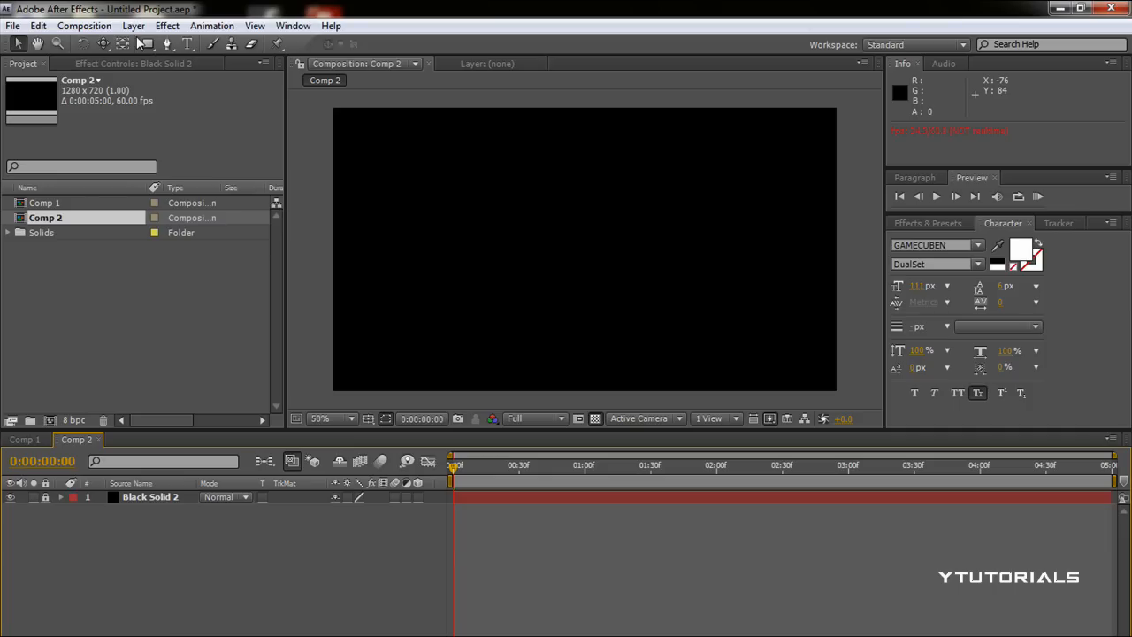
mouse_move(127, 39)
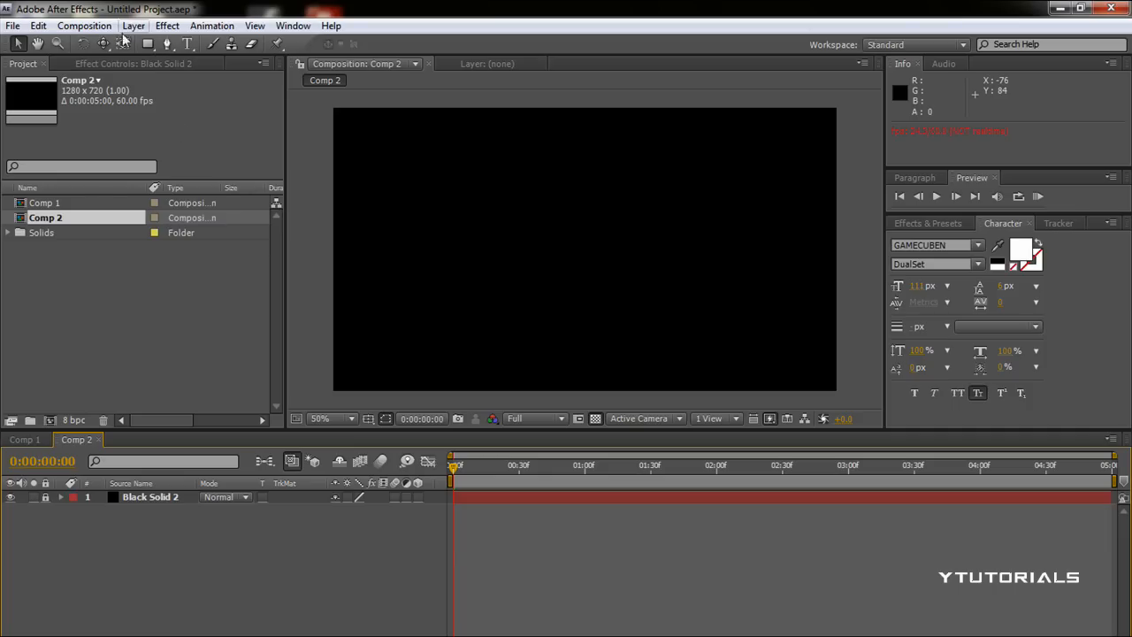
left_click(103, 43)
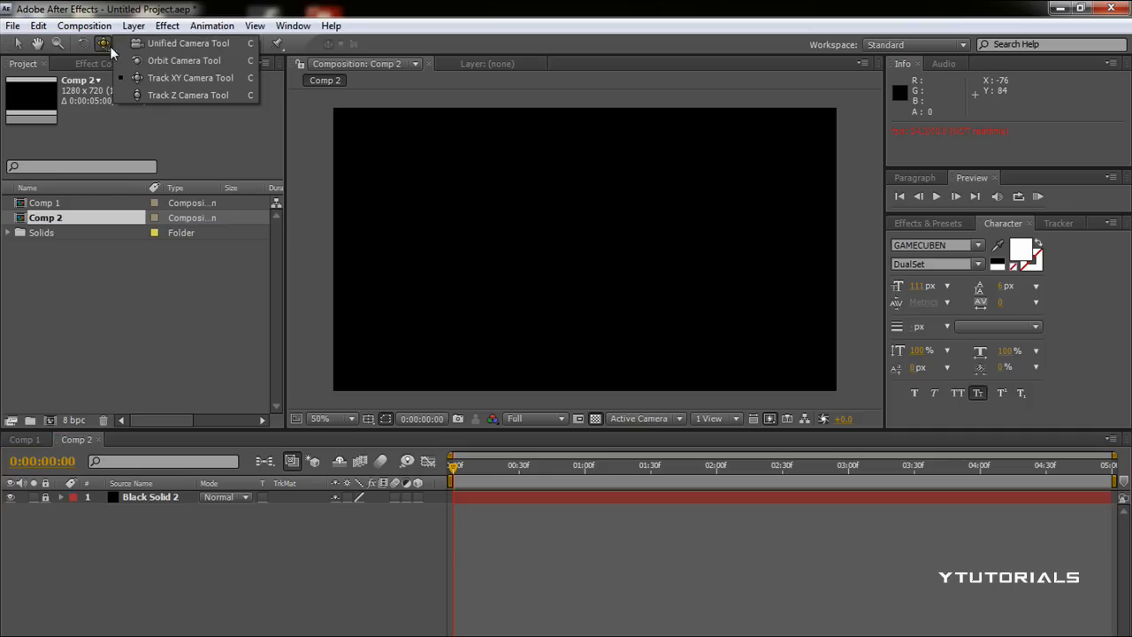
mouse_move(162, 95)
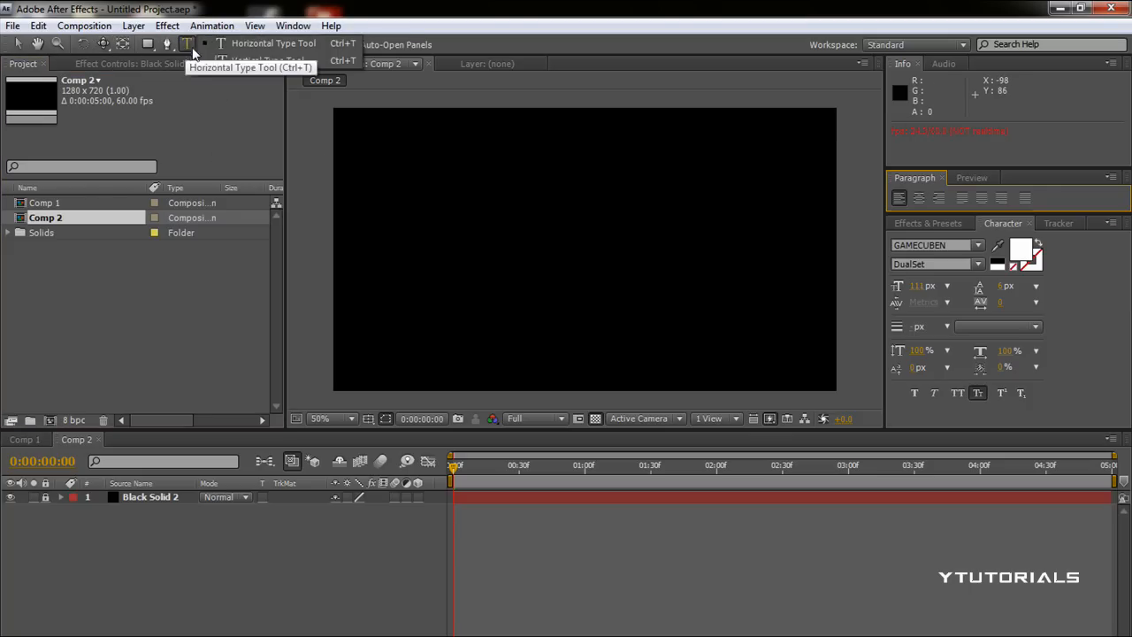
Make the white YTutorials text a 3D layer centered over the solid at Z Position -228
left_click(467, 215)
type("YTutorials")
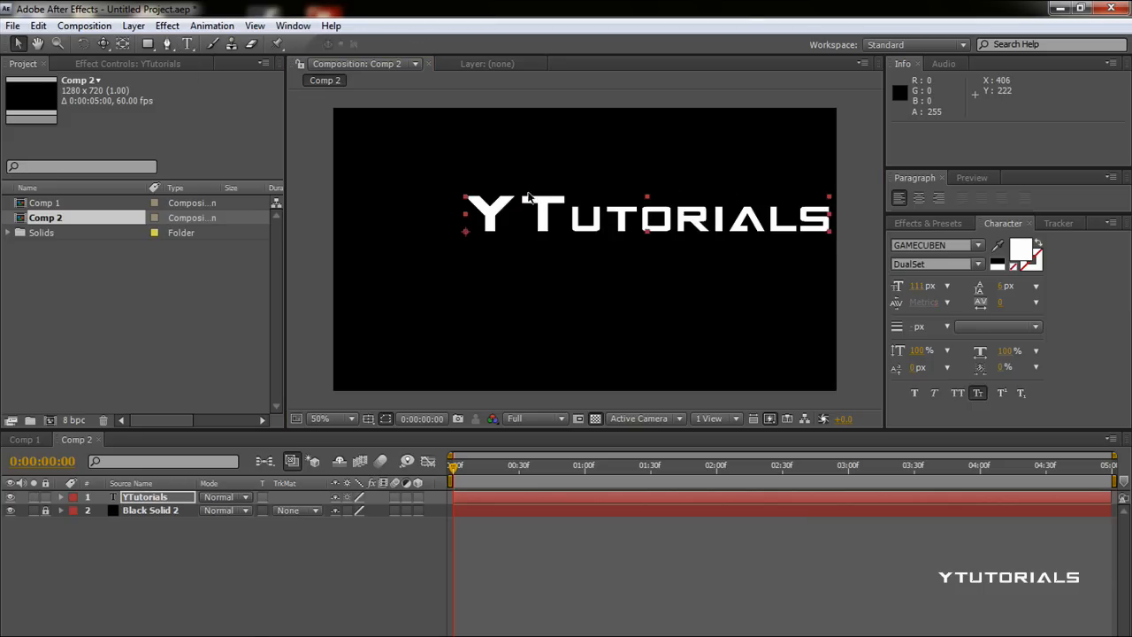
left_click_drag(645, 216, 588, 233)
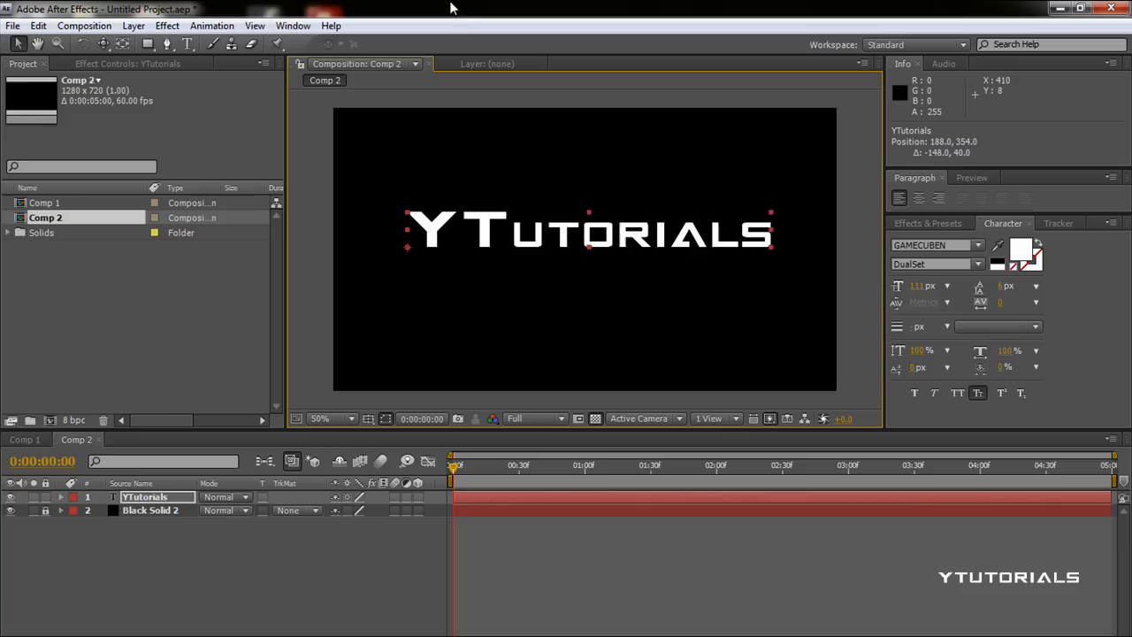
left_click(103, 42)
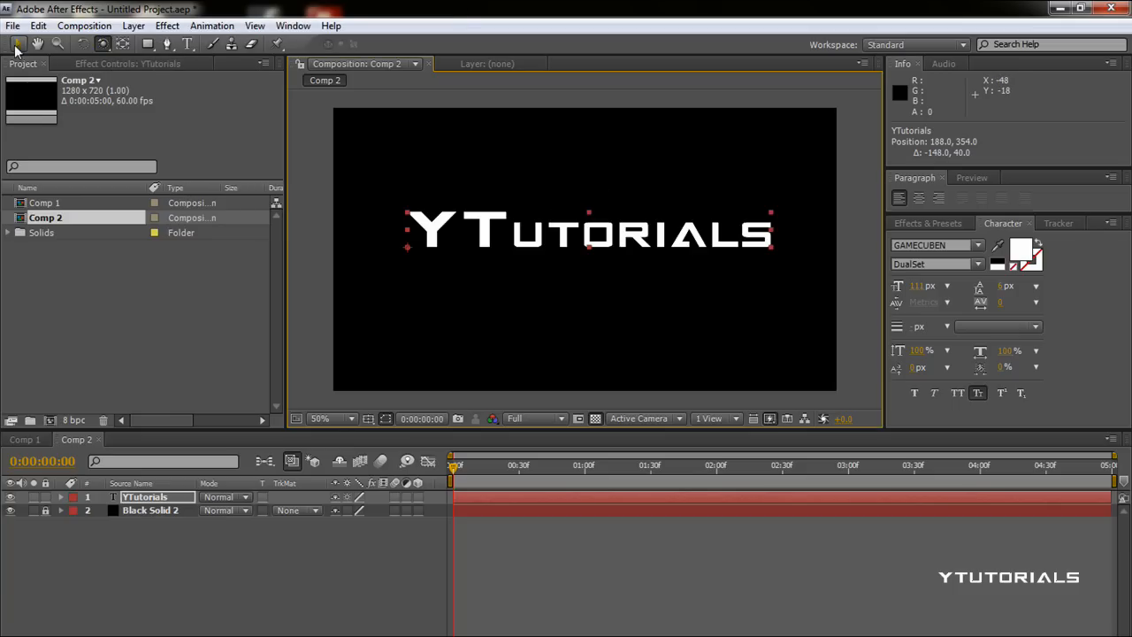
mouse_move(517, 201)
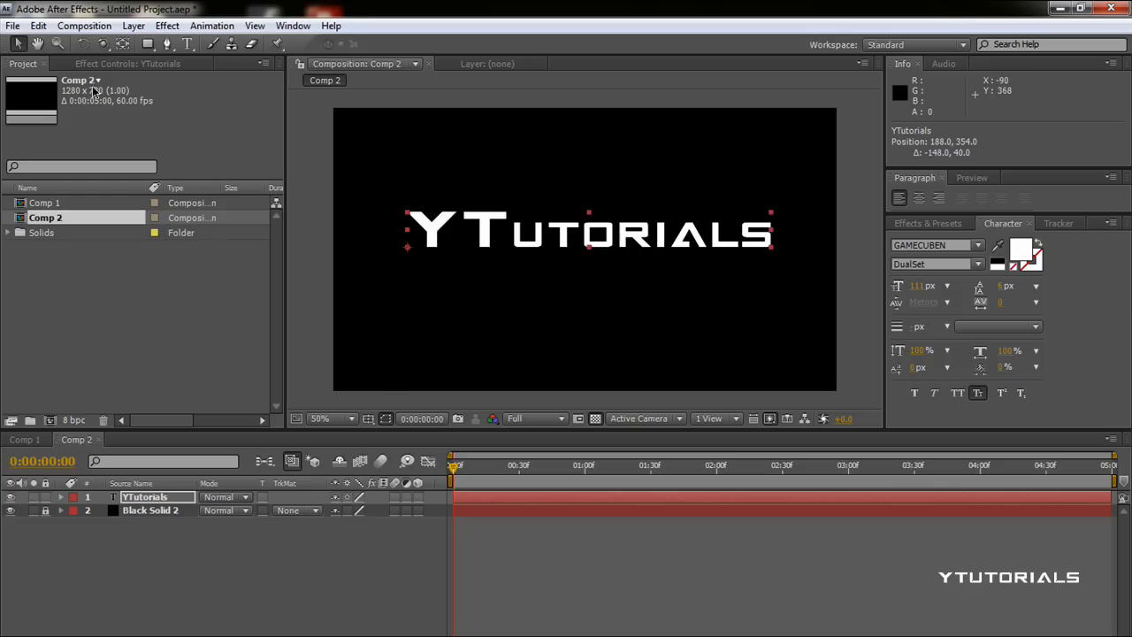
mouse_move(417, 506)
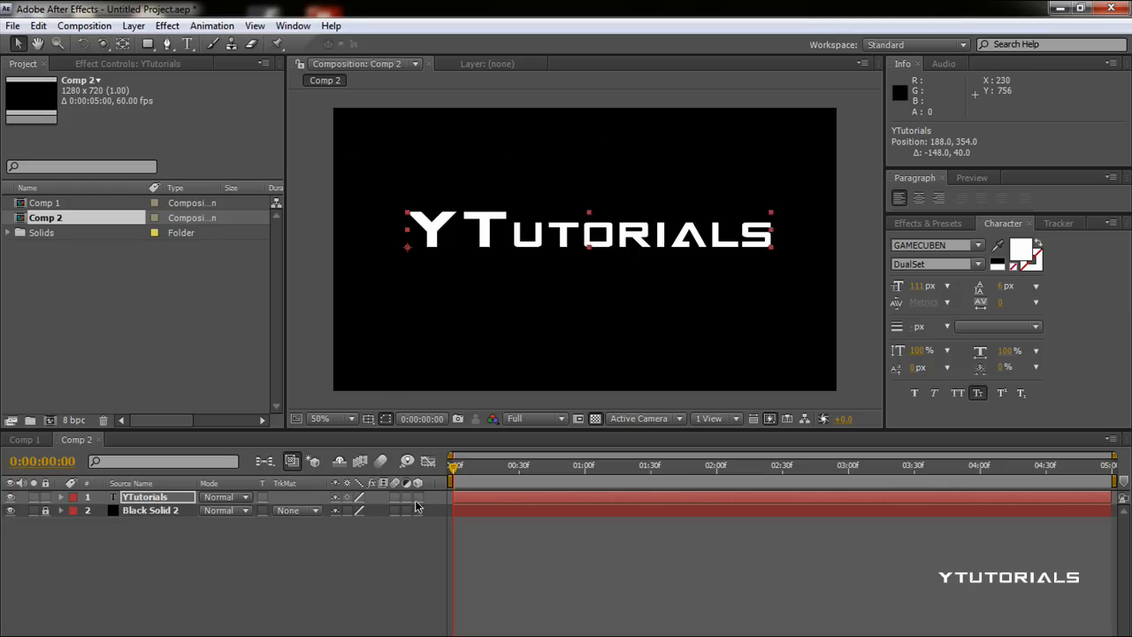
mouse_move(418, 495)
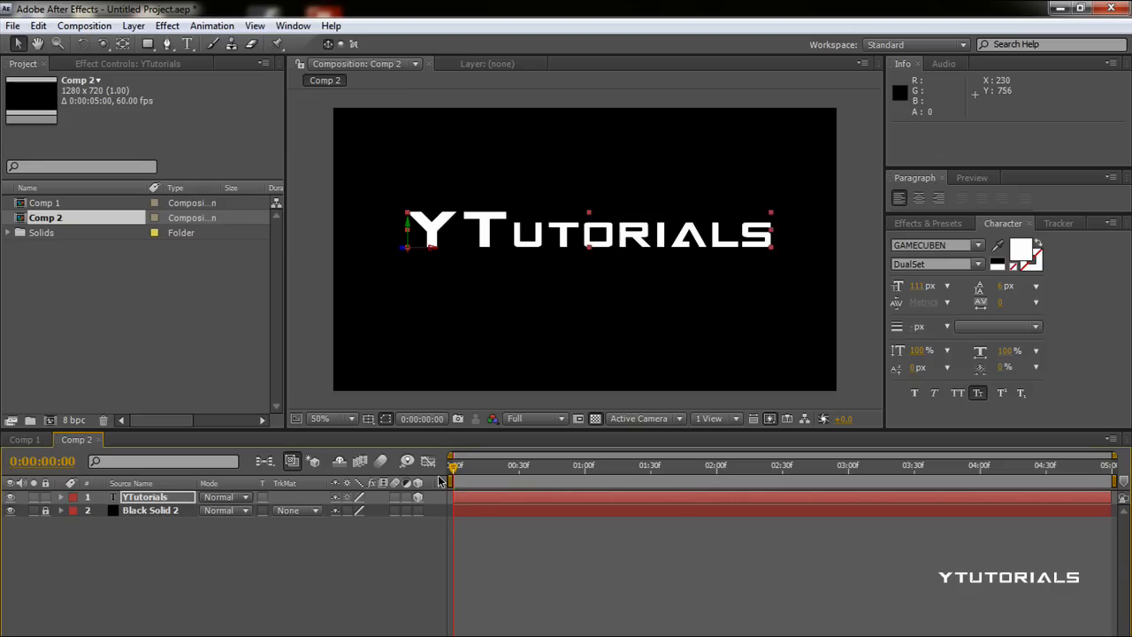
mouse_move(474, 216)
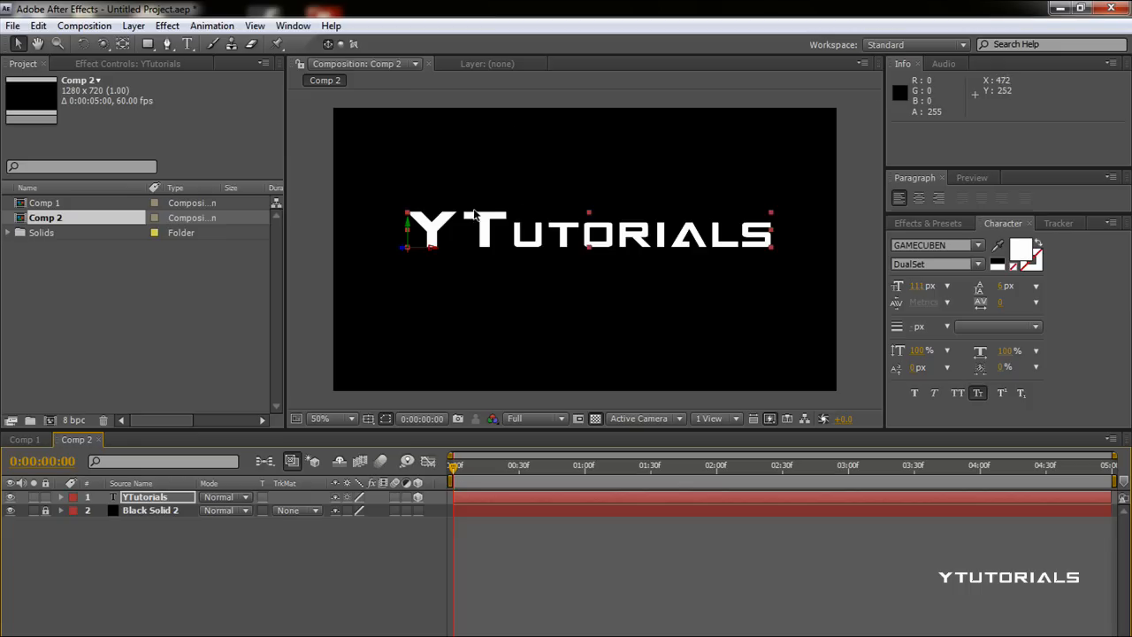
mouse_move(416, 230)
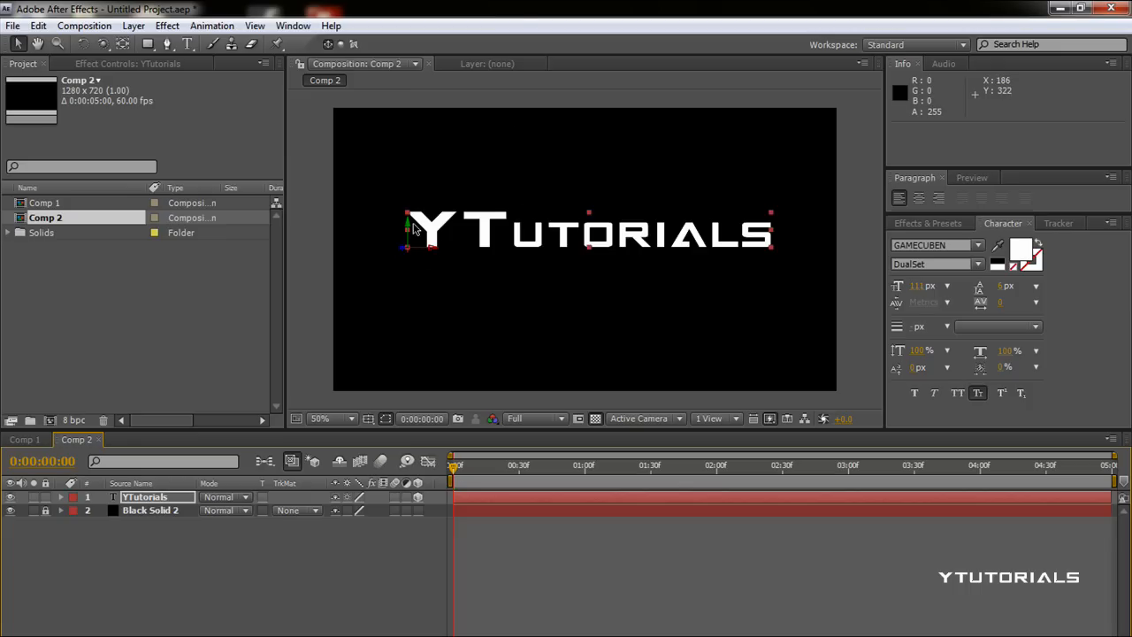
mouse_move(443, 221)
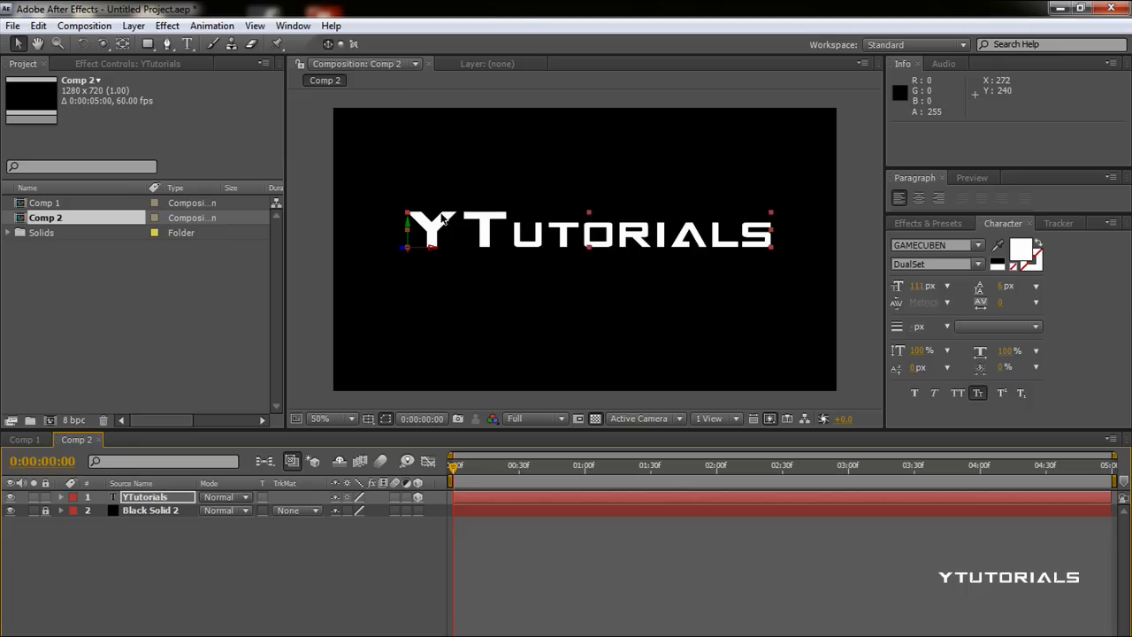
mouse_move(403, 255)
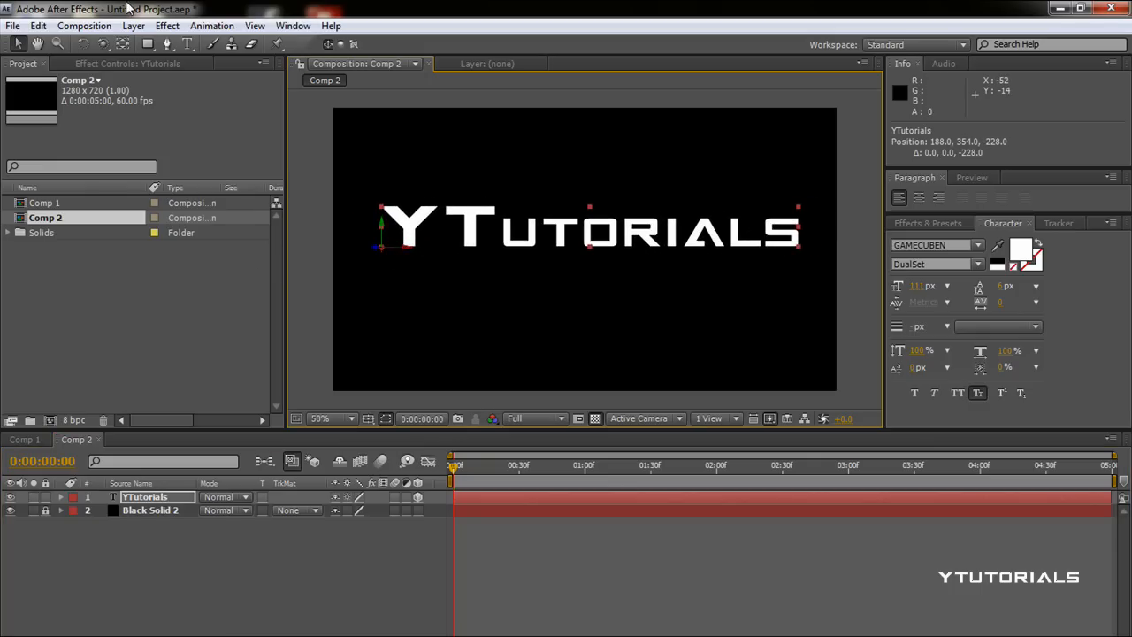
Add a 50mm Camera 1 layer and orbit it so YTutorials appears larger
left_click(134, 25)
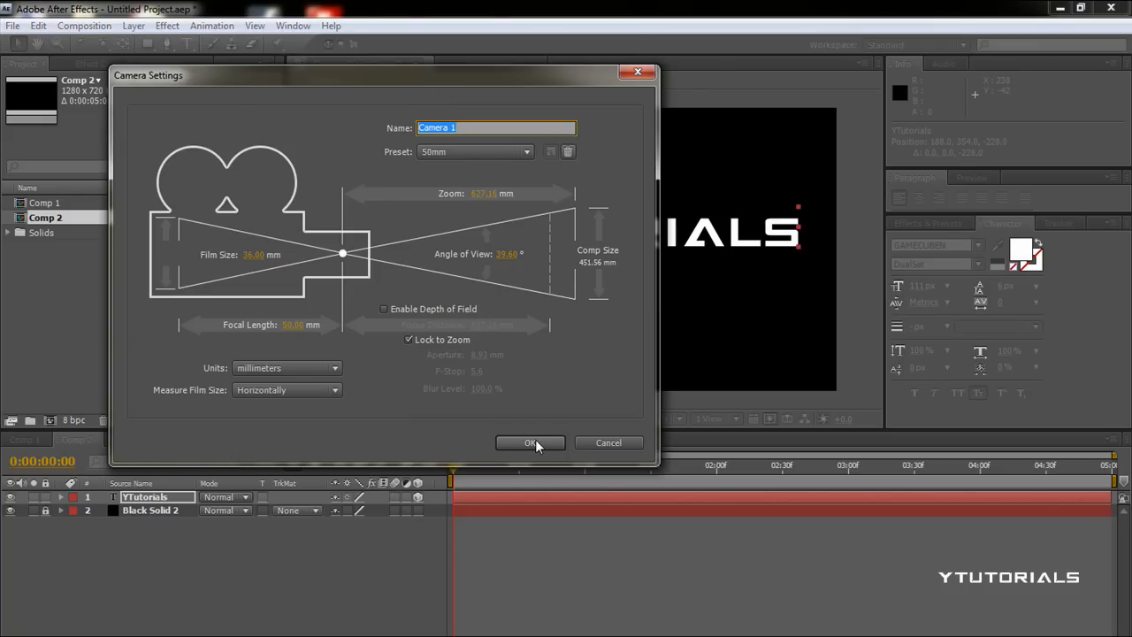
left_click(530, 442)
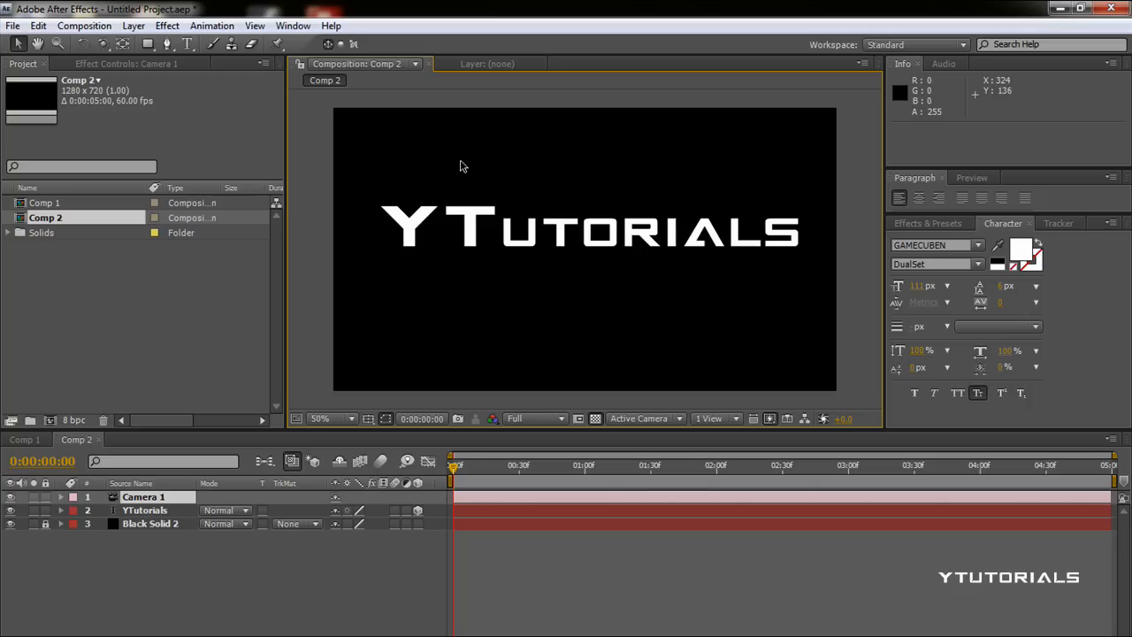
mouse_move(407, 361)
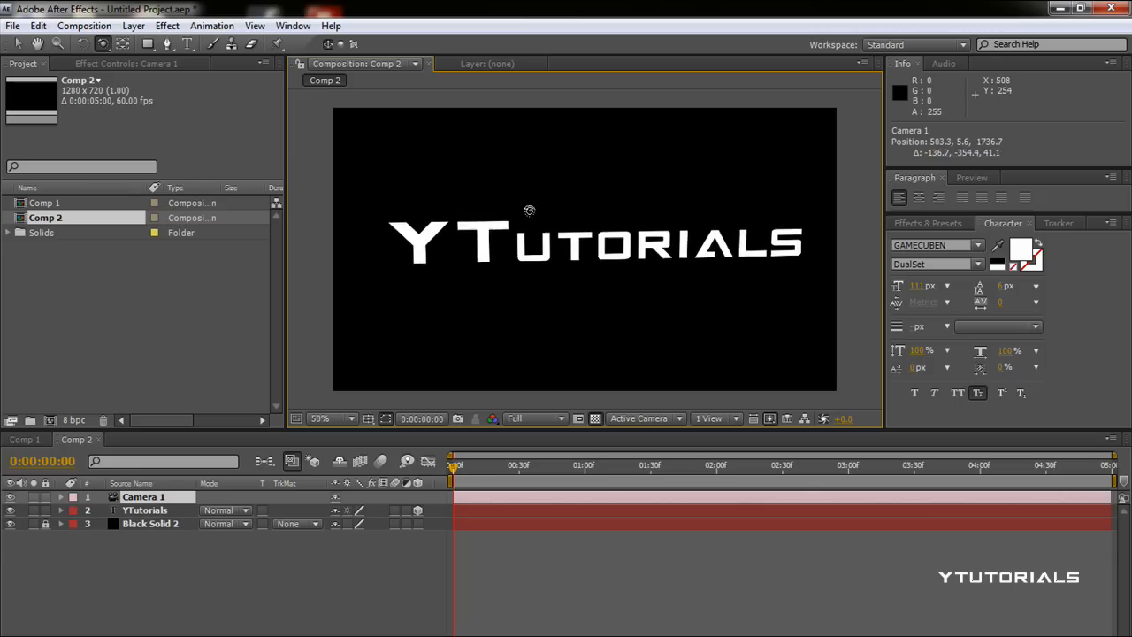
left_click(102, 44)
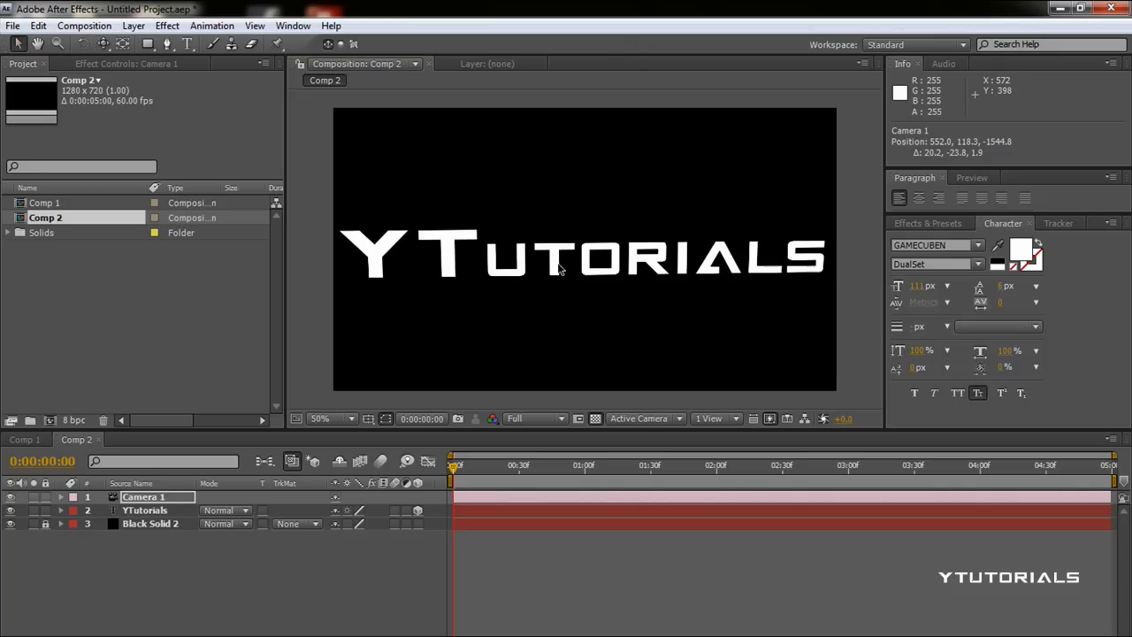
Nudge Camera 1's Position and set 0:00 keyframes on Point of Interest, Position, Orientation and X/Y/Z Rotation
left_click(145, 509)
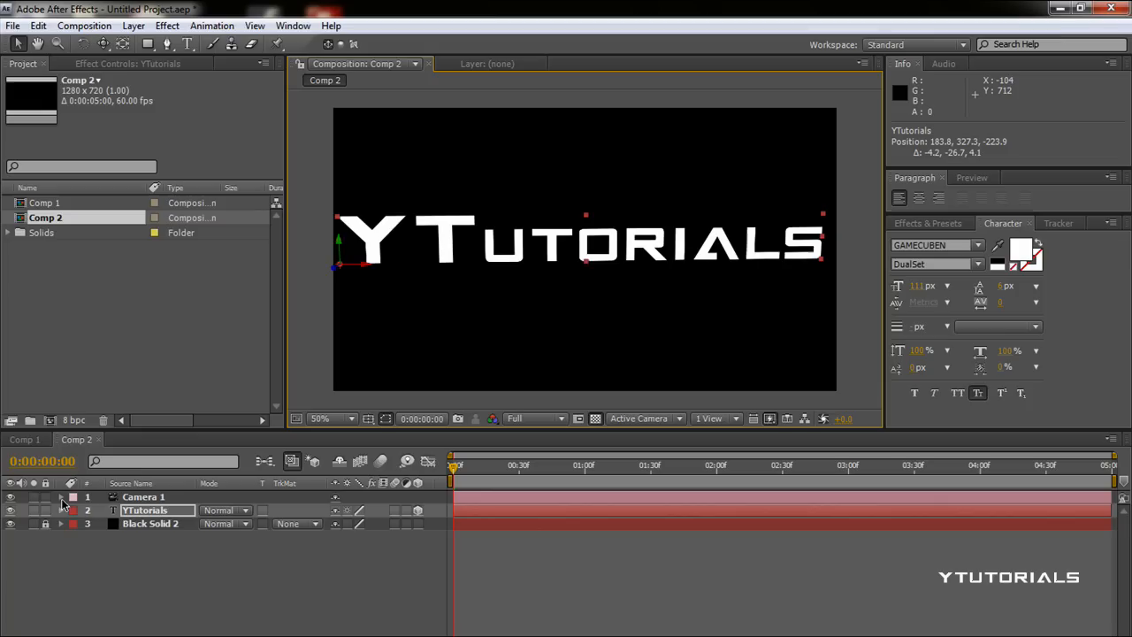
left_click(61, 495)
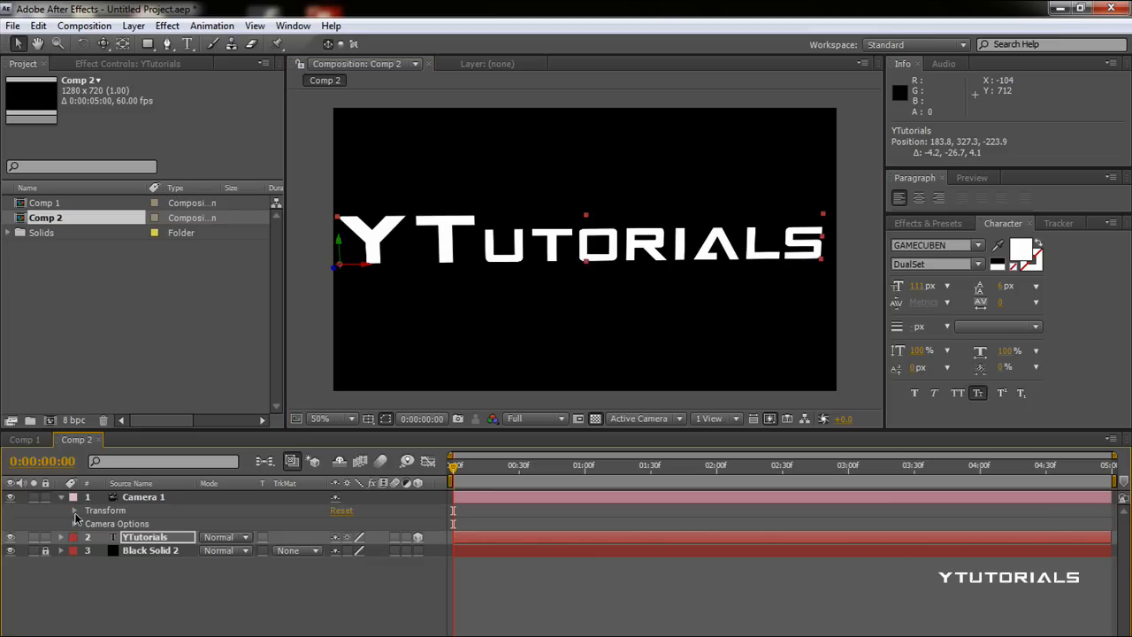
left_click(74, 510)
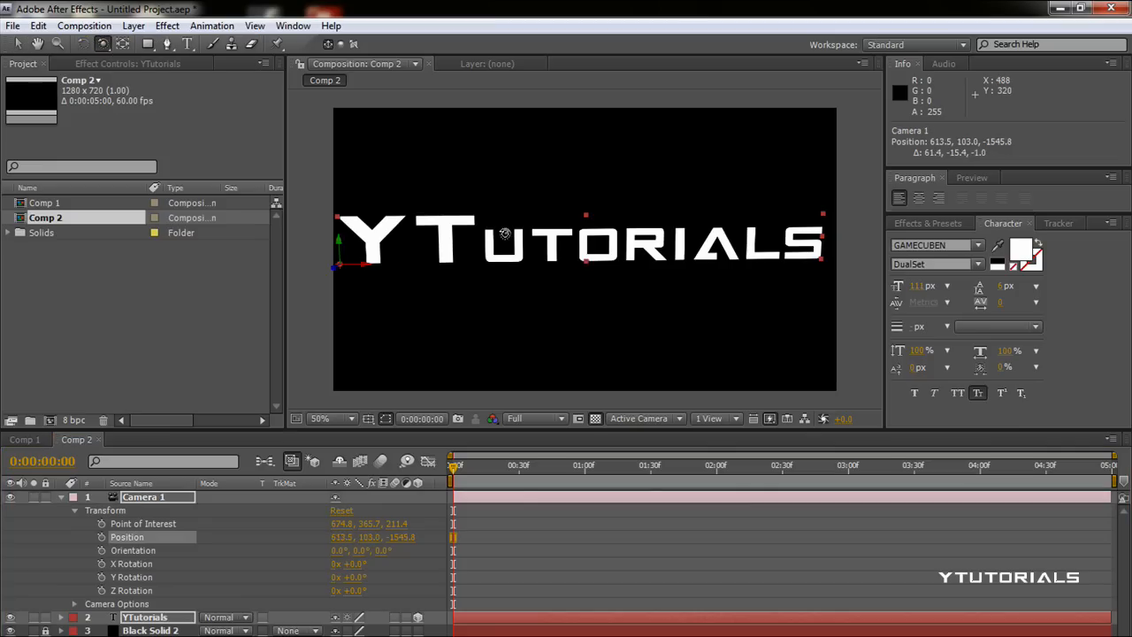
left_click_drag(504, 233, 528, 230)
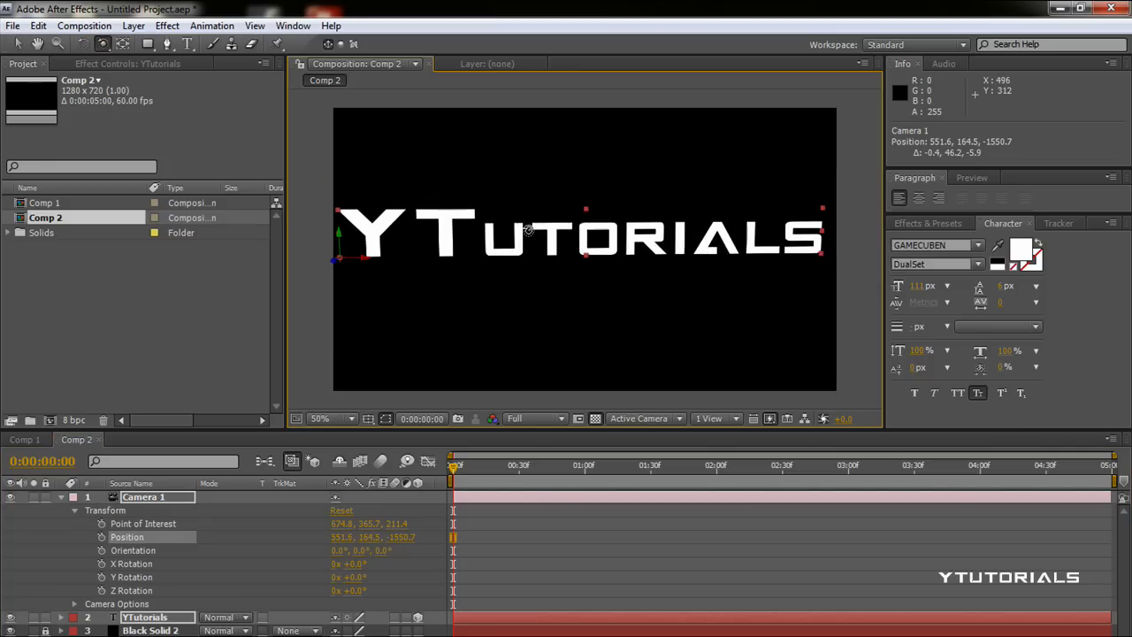
left_click(103, 43)
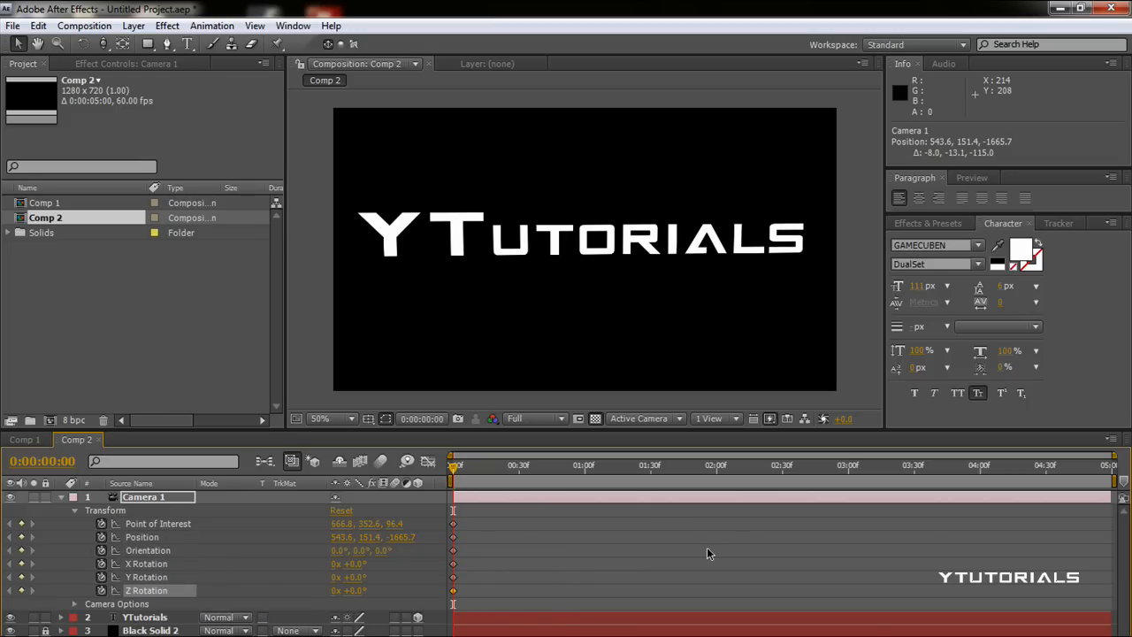
mouse_move(805, 478)
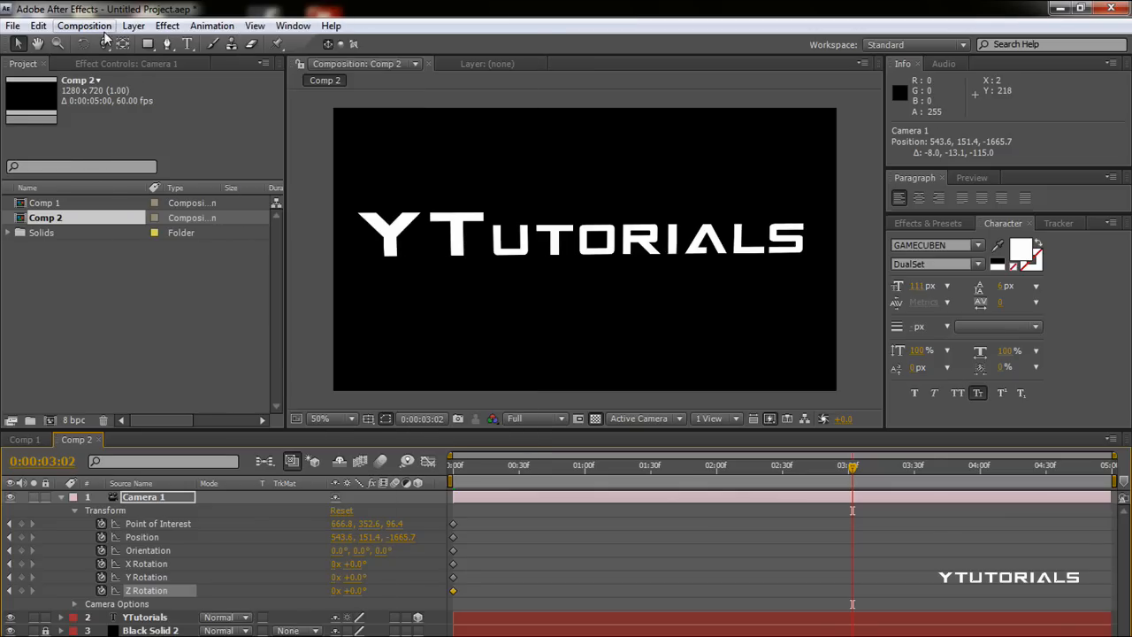
At about 0:00:03:02, orbit the camera to an angled view, keyframing Position and Point of Interest
left_click(102, 44)
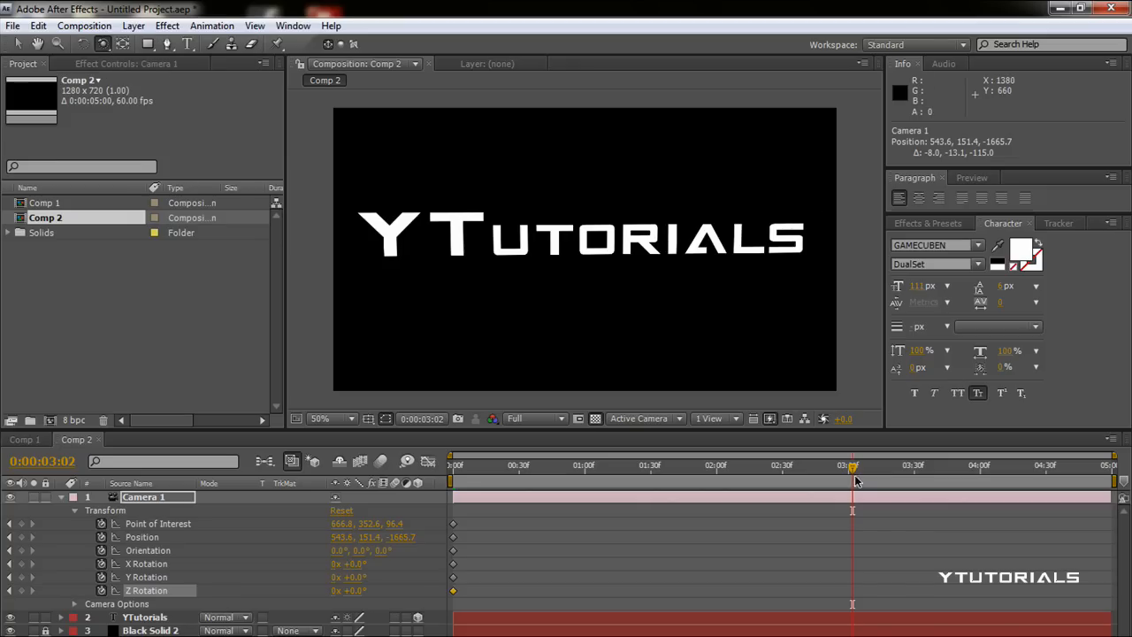
mouse_move(768, 202)
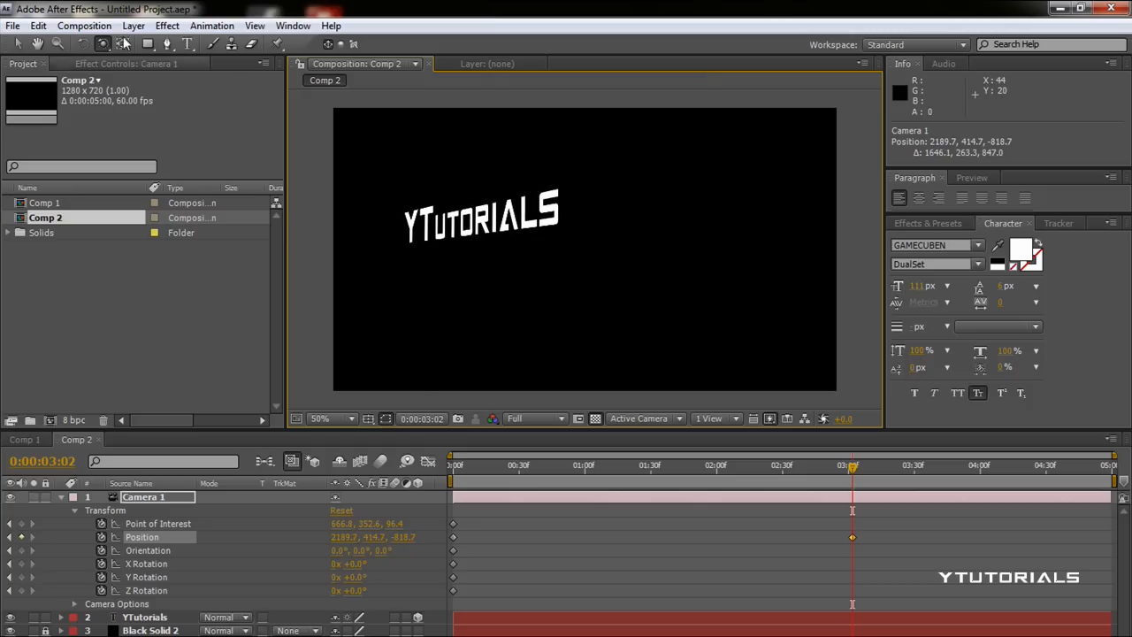
left_click(103, 43)
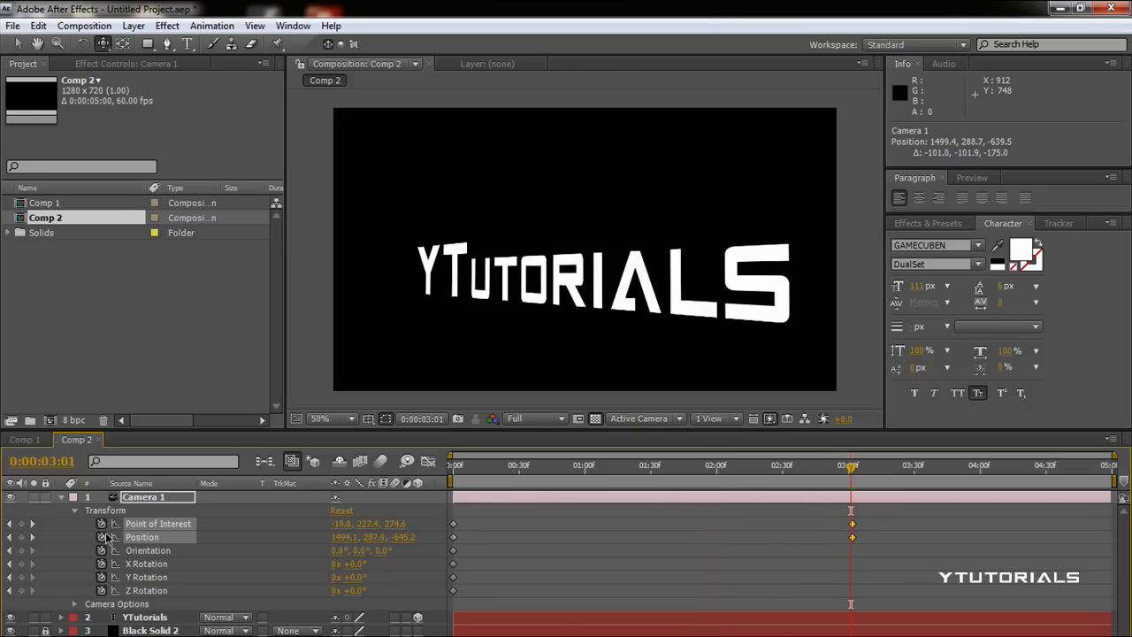
mouse_move(573, 532)
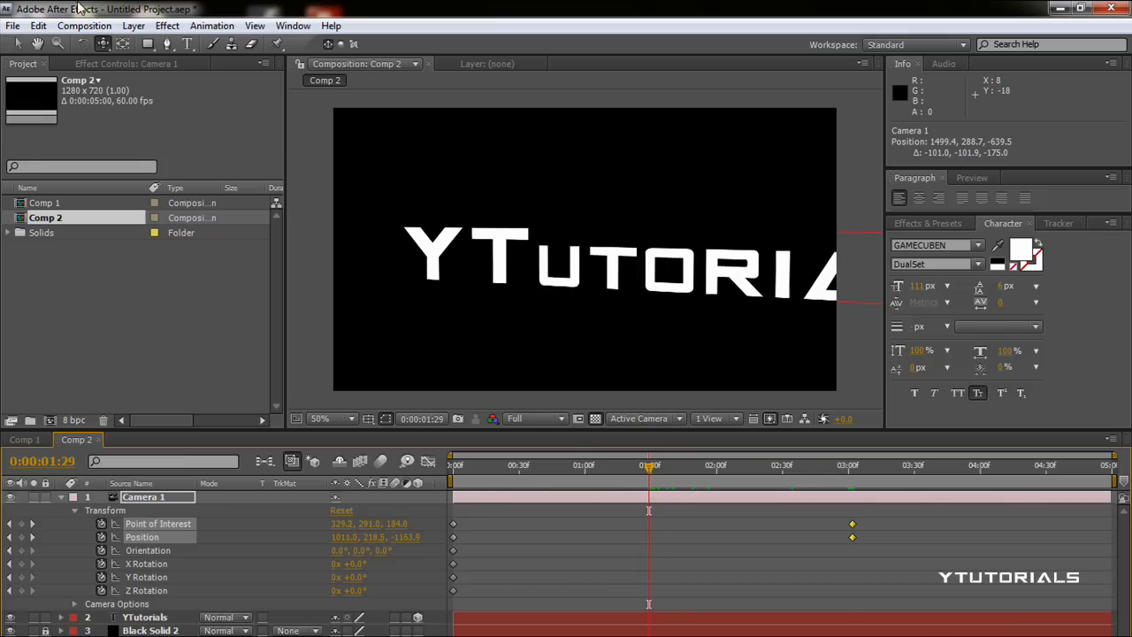
mouse_move(566, 294)
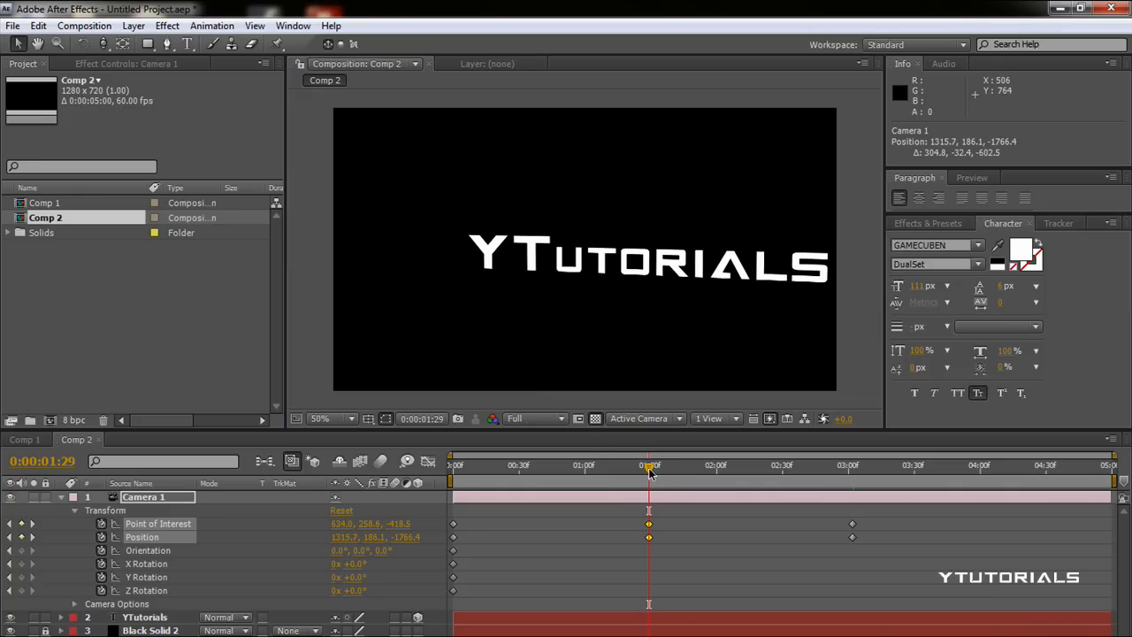
With a middle keyframe near 0:00:01:29 framing the text right, scrub to preview the three-keyframe move
left_click_drag(651, 464, 573, 464)
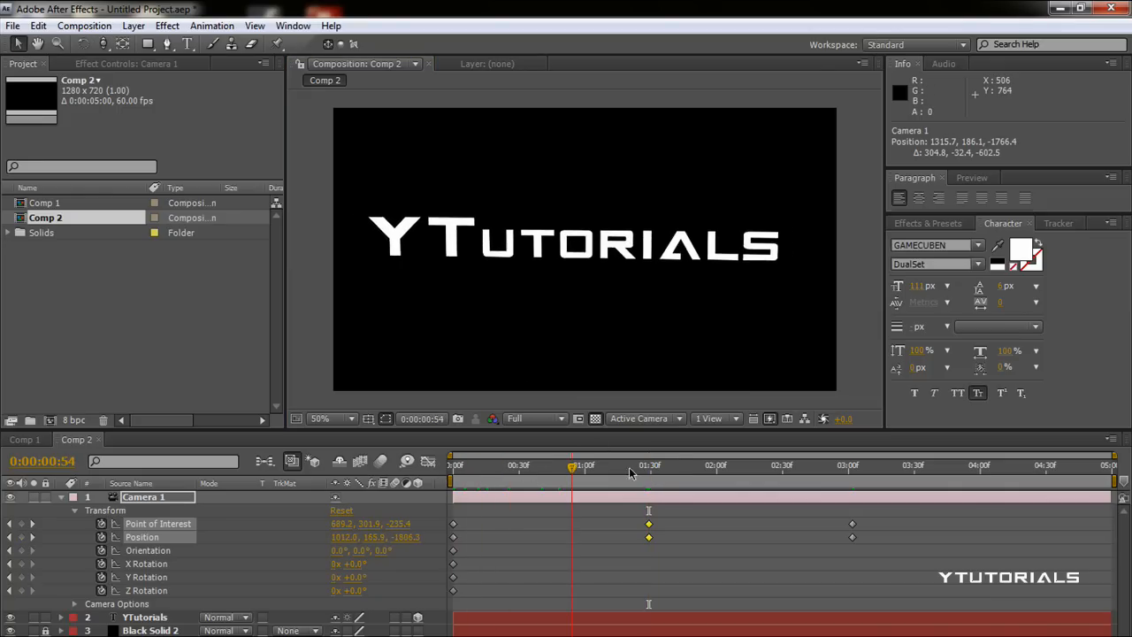
left_click(828, 464)
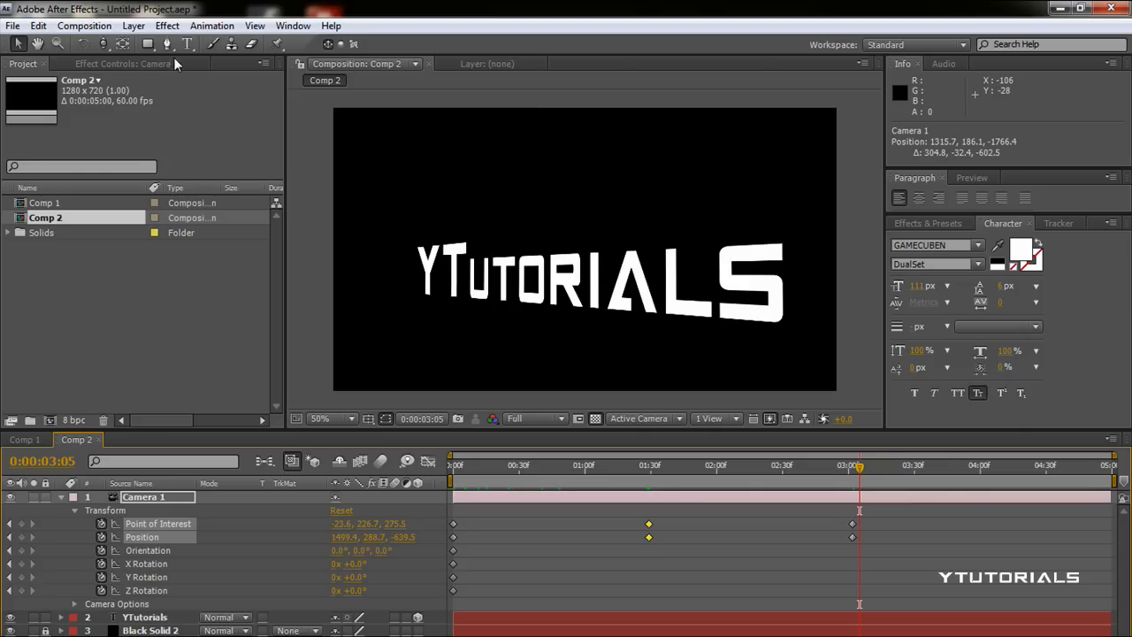
mouse_move(262, 152)
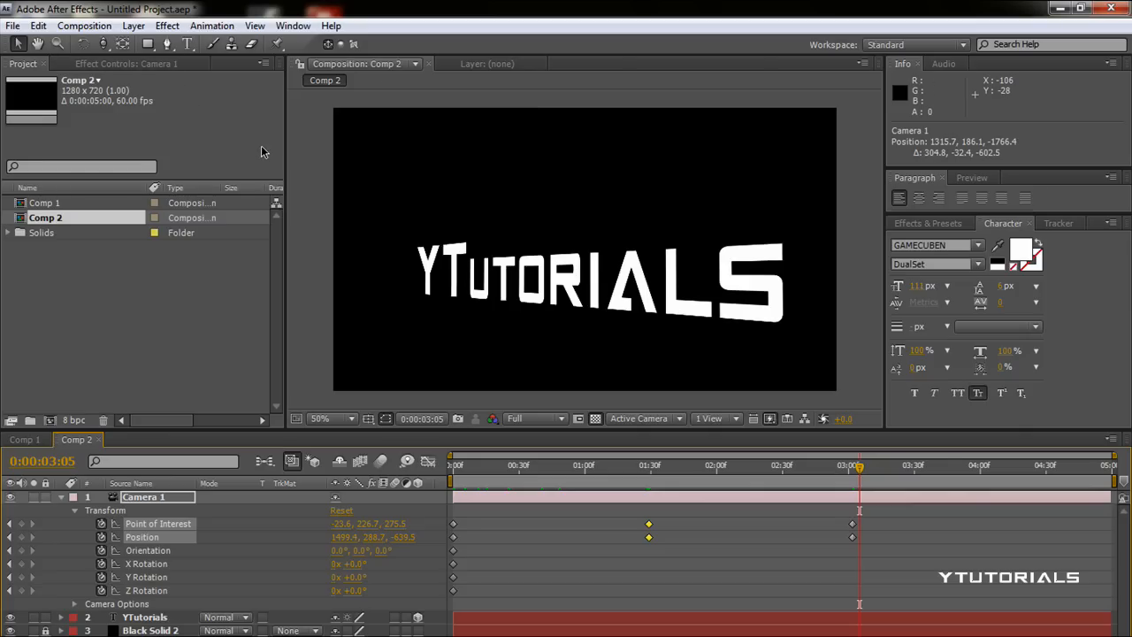